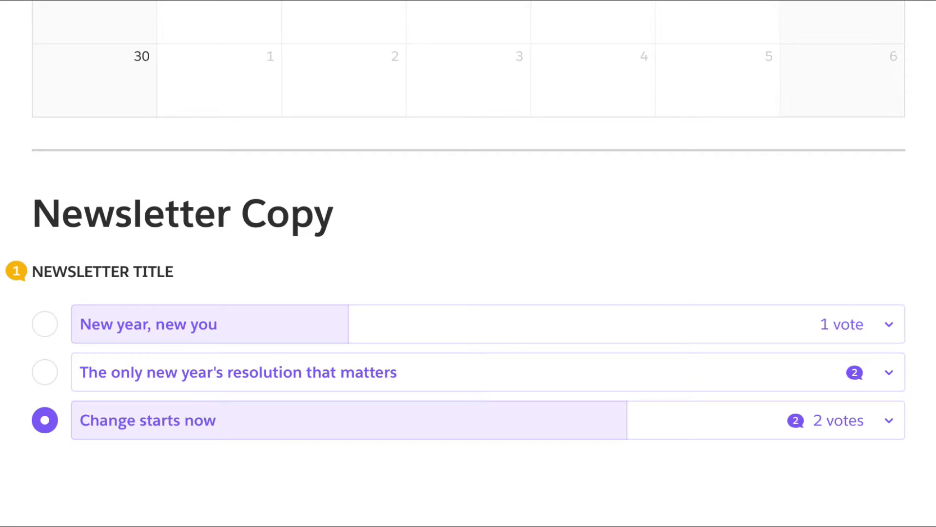
Insert a poll with options 'New year, new you', 'The only new year's resolution that matters', 'Change starts now'.
scroll("up", 3)
type("@")
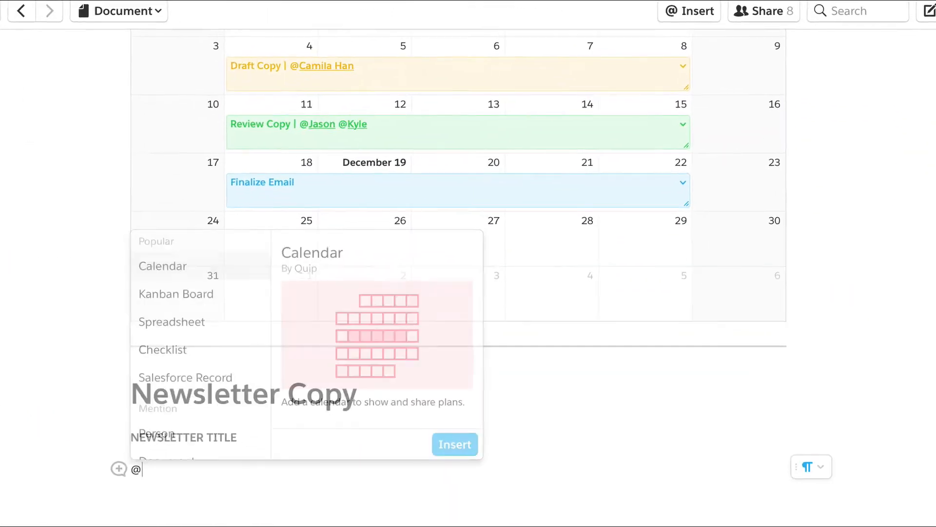
type("p")
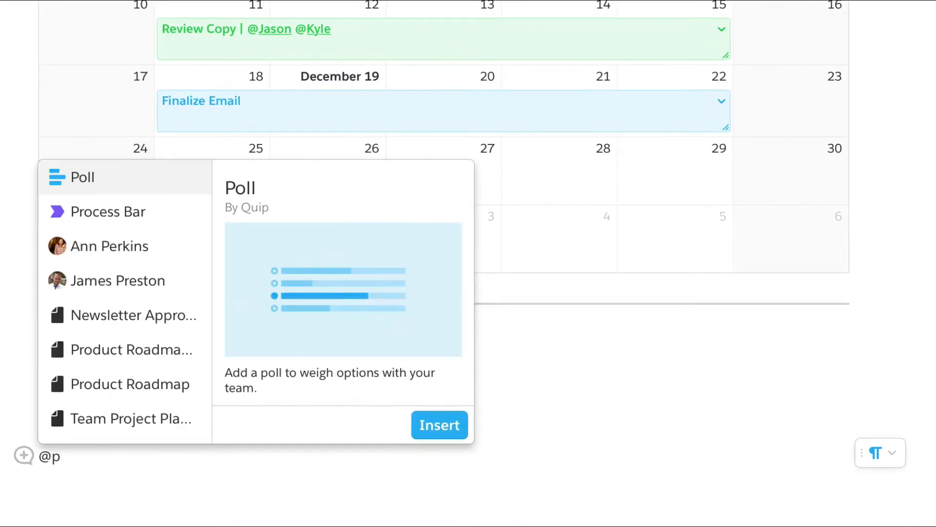
left_click(439, 425)
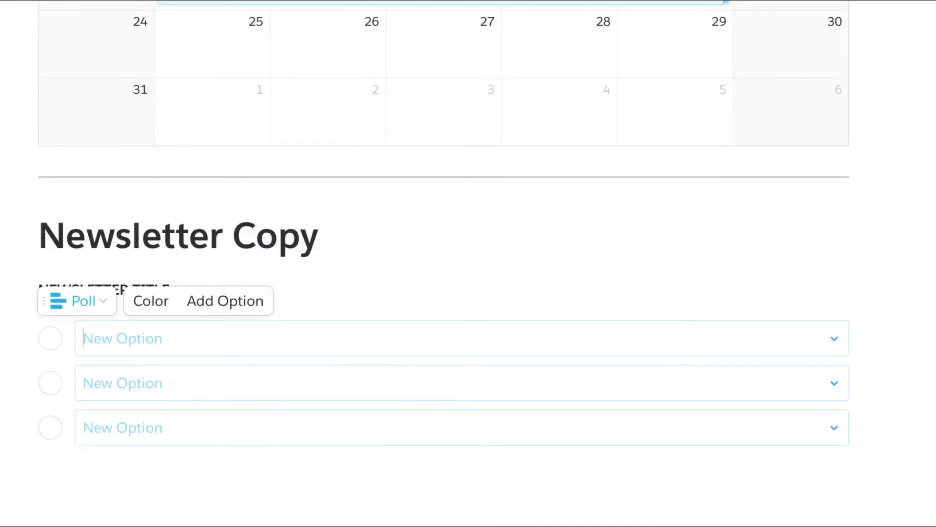
left_click(150, 301)
type("Change starts")
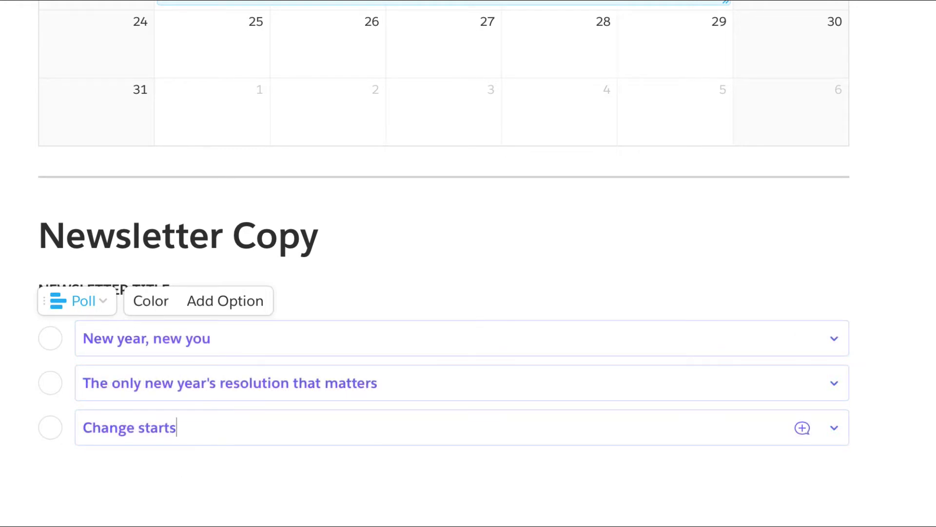
type("now")
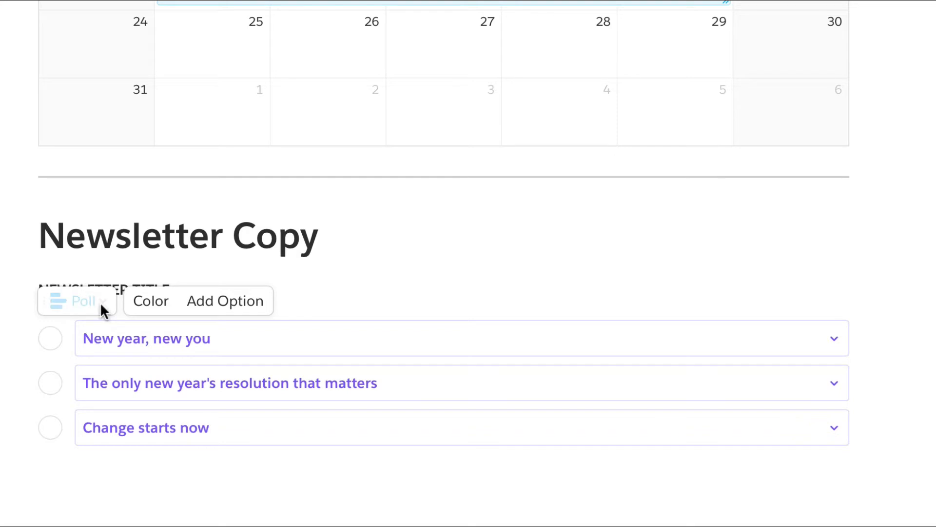
Comment on the Newsletter Title section, mentioning Everyone, asking them to vote on a subject line.
left_click(103, 301)
type("@")
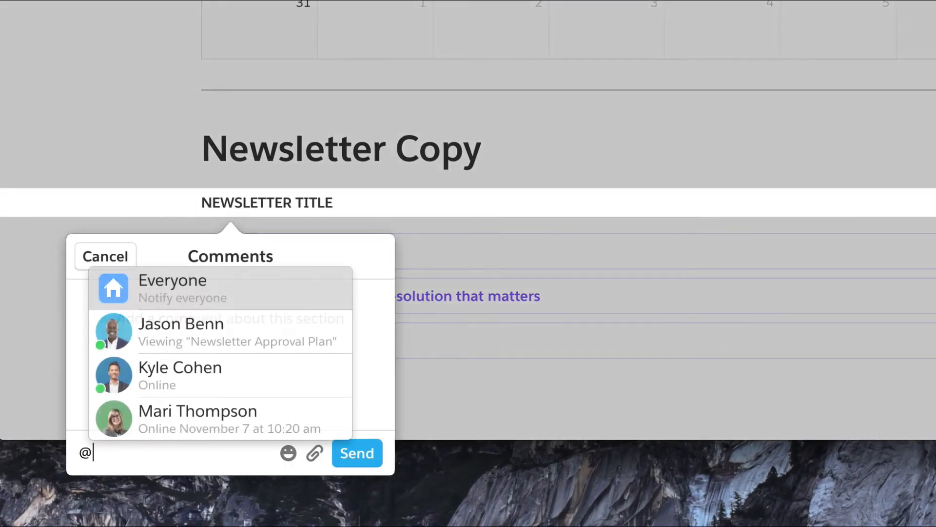
left_click(172, 287)
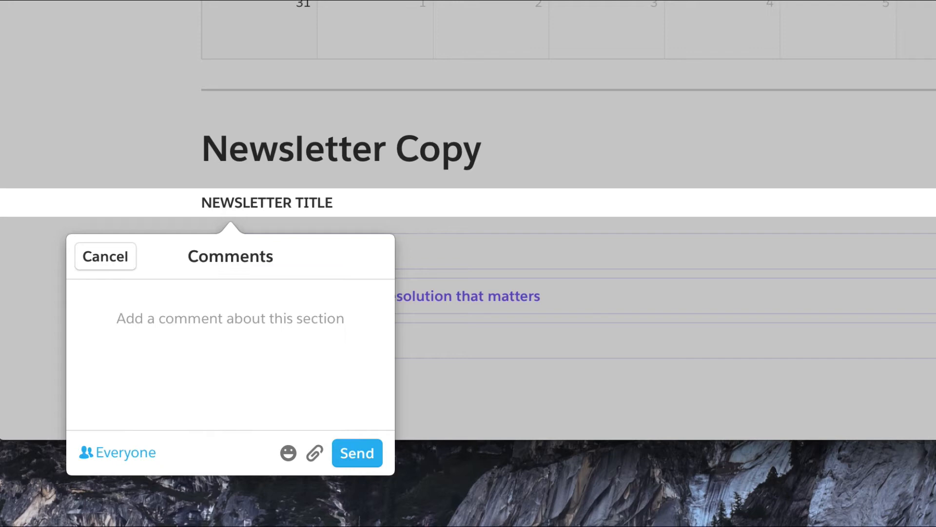
left_click(356, 452)
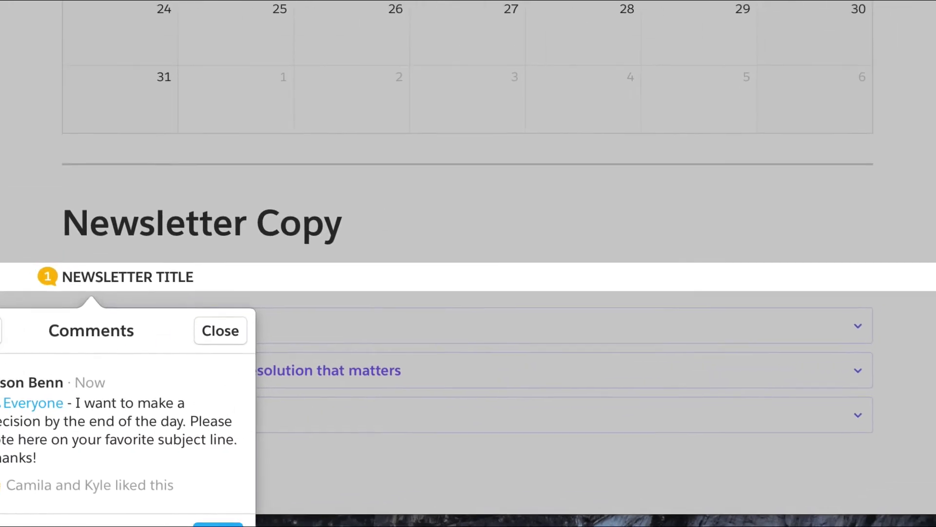
left_click(220, 331)
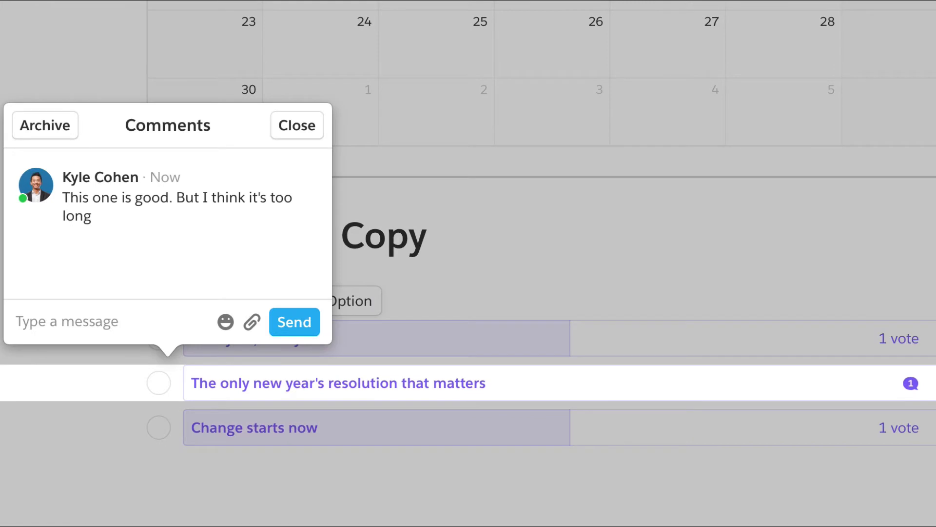
Vote for 'Change starts now' and comment to everyone that it's the chosen title.
left_click(297, 125)
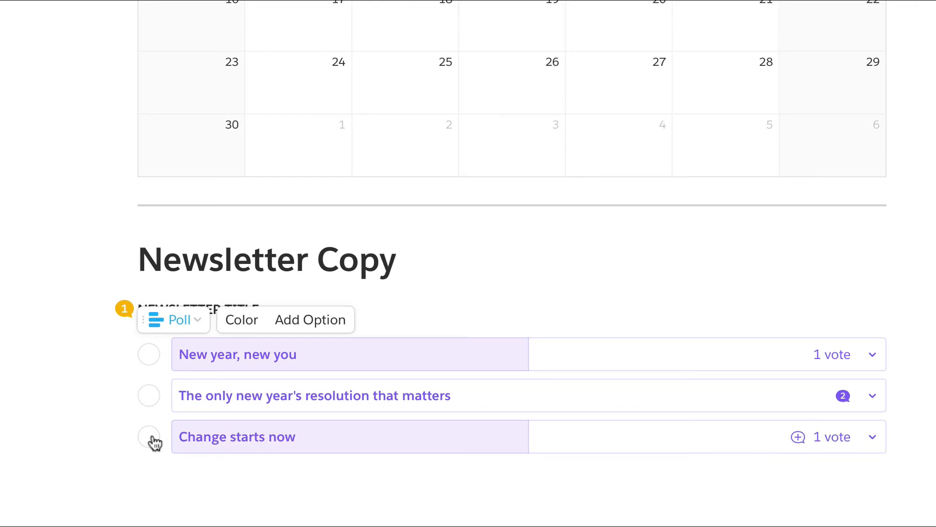
left_click(148, 437)
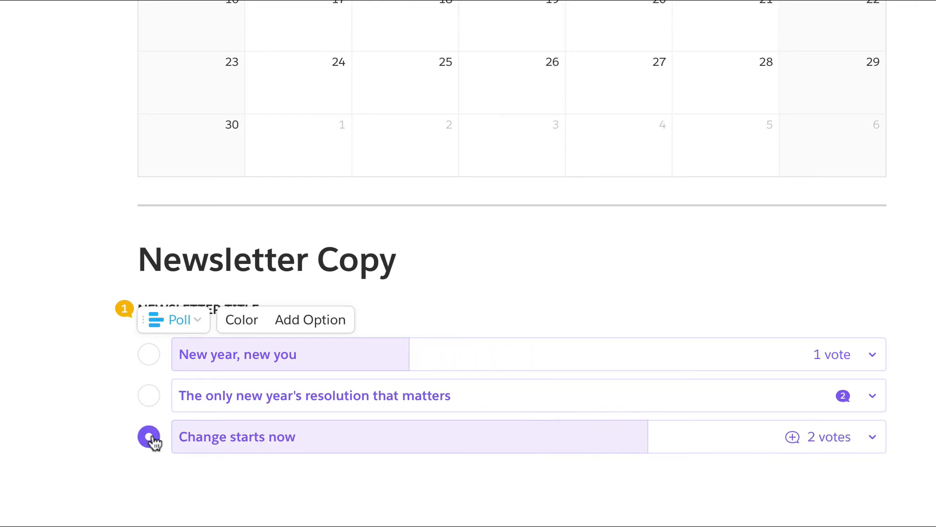
left_click(148, 436)
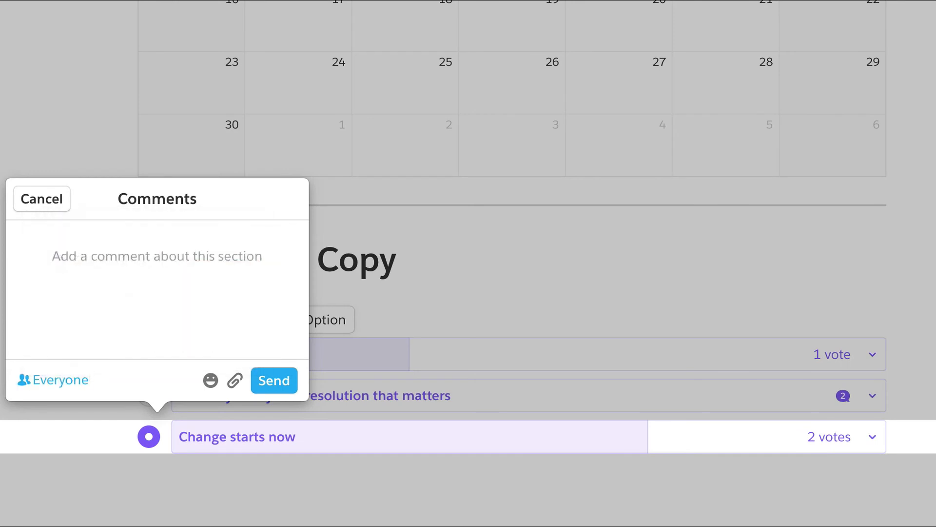
left_click(273, 380)
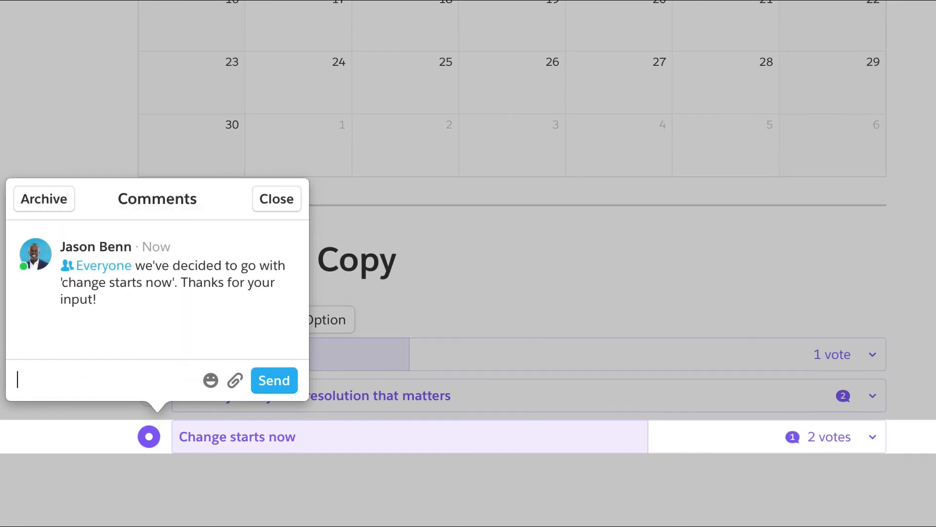